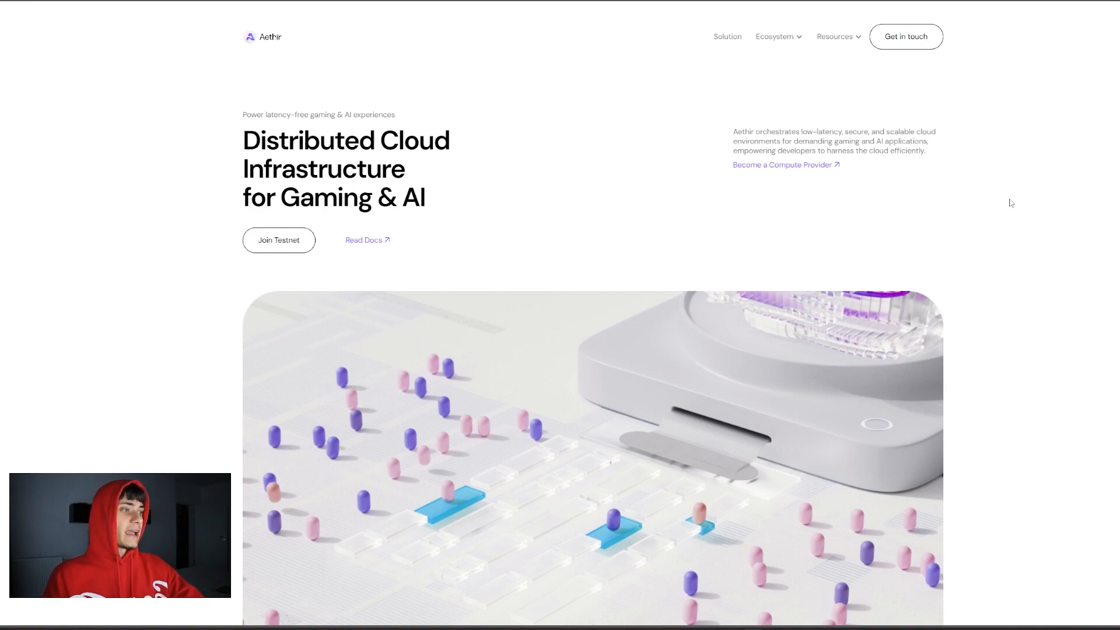
Scroll the Aethir homepage past the hero to the user stats and 'Backed by the best' logos.
{"action": "scroll", "scroll_direction": "down", "scroll_amount": 3}
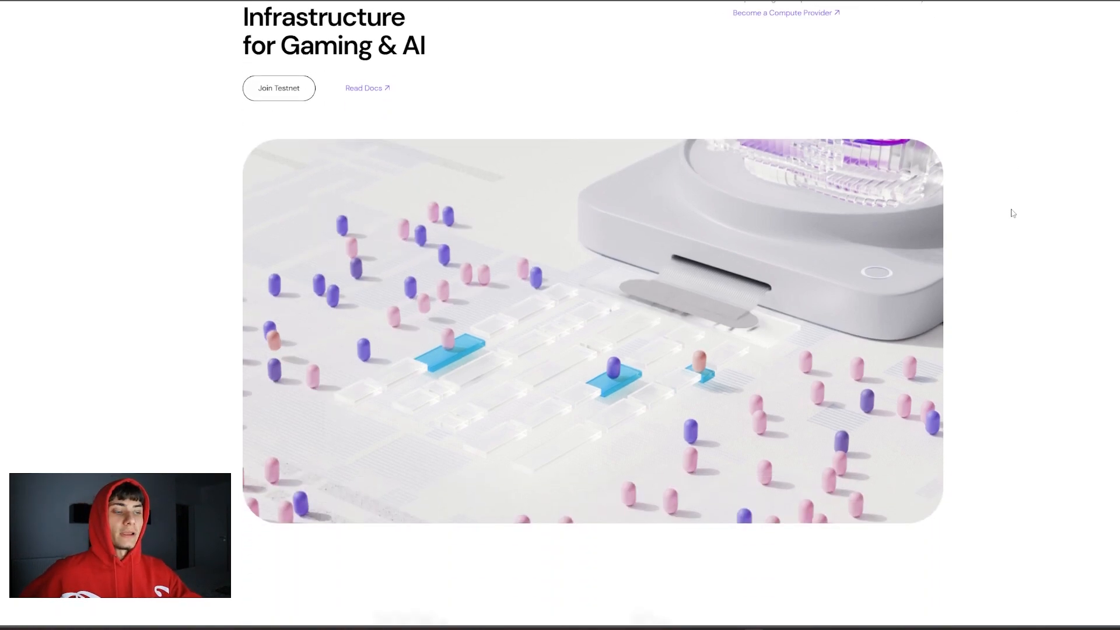
{"action": "scroll", "scroll_direction": "down", "scroll_amount": 3}
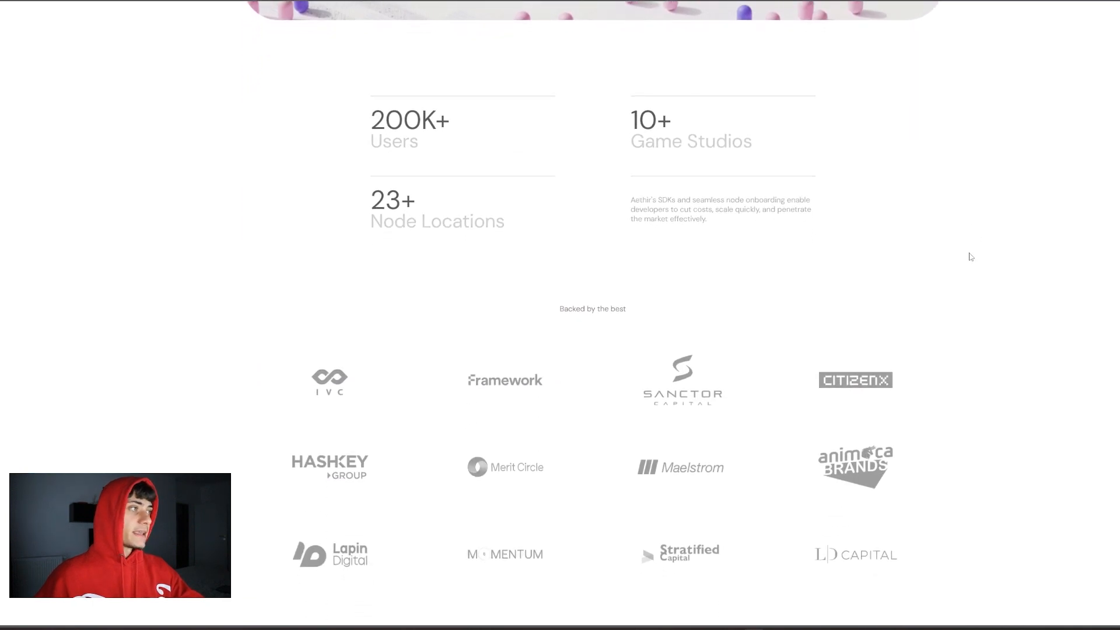
{"action": "scroll", "scroll_direction": "down", "scroll_amount": 3}
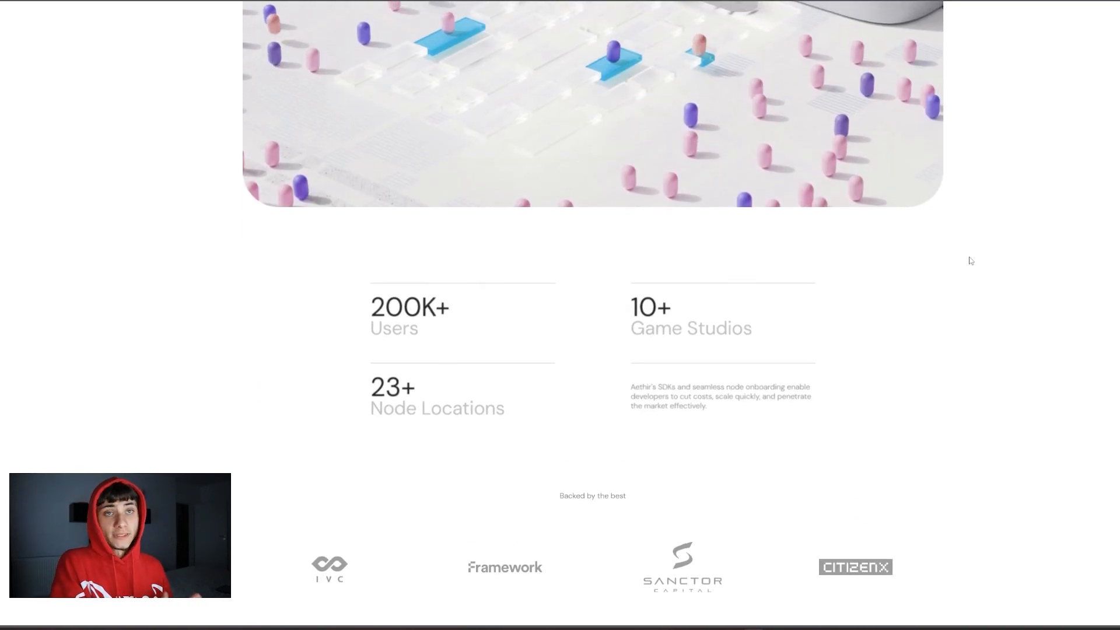
{"action": "scroll", "scroll_direction": "down", "scroll_amount": 3}
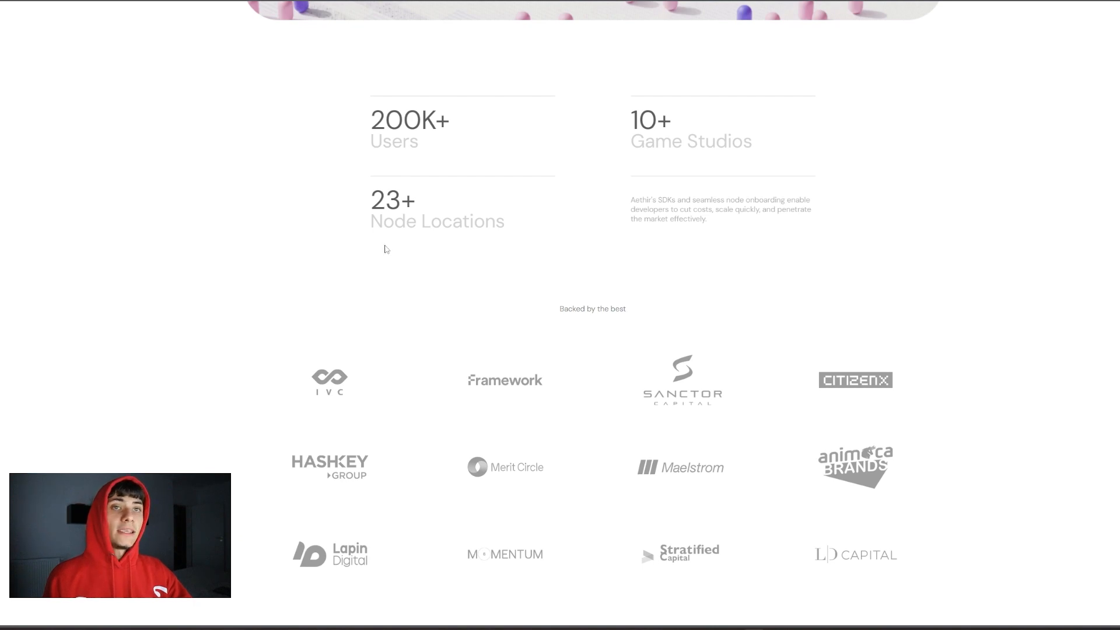
{"action": "scroll", "scroll_direction": "down", "scroll_amount": 3}
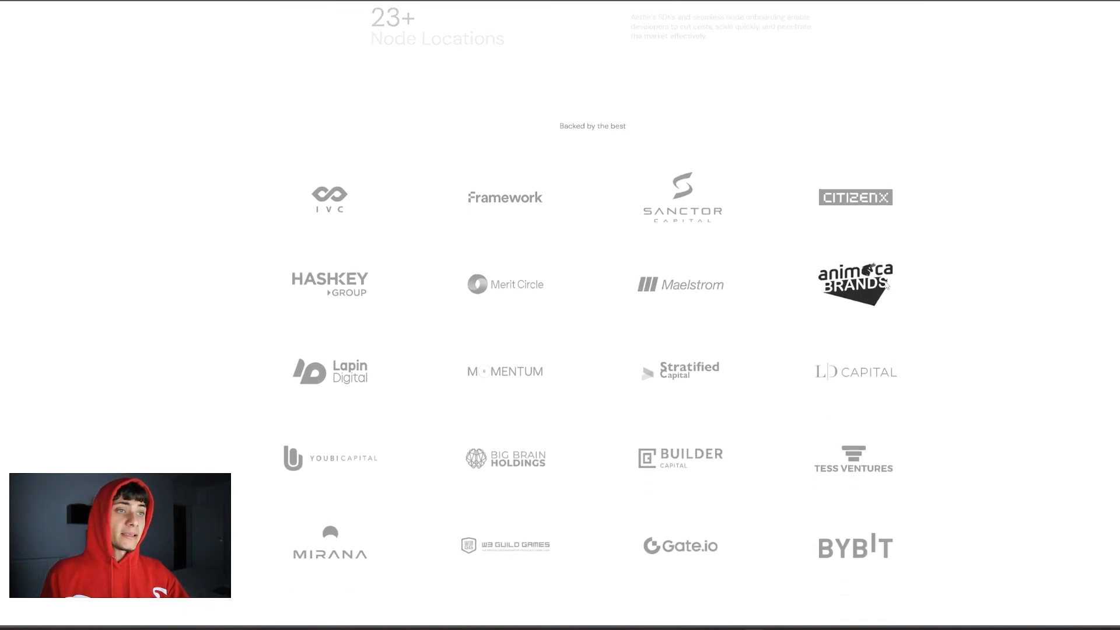
{"action": "scroll", "scroll_direction": "down", "scroll_amount": 3}
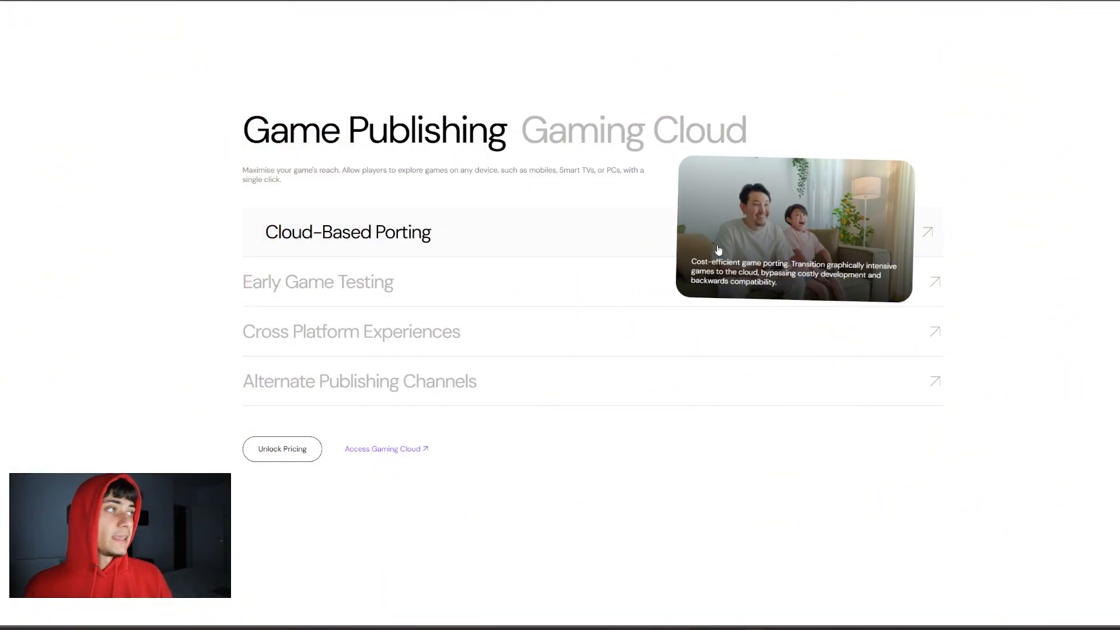
{"action": "mouse_move", "coordinate": [318, 282]}
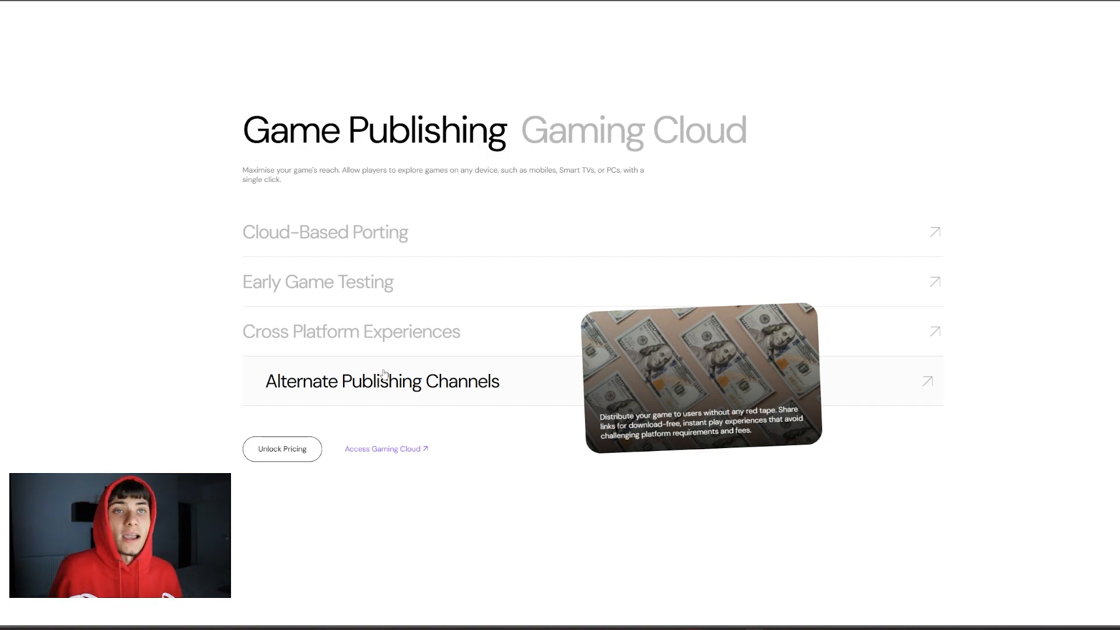
Scroll down to the Game Publishing items, ending on Alternate Publishing Channels.
{"action": "scroll", "scroll_direction": "down", "scroll_amount": 3}
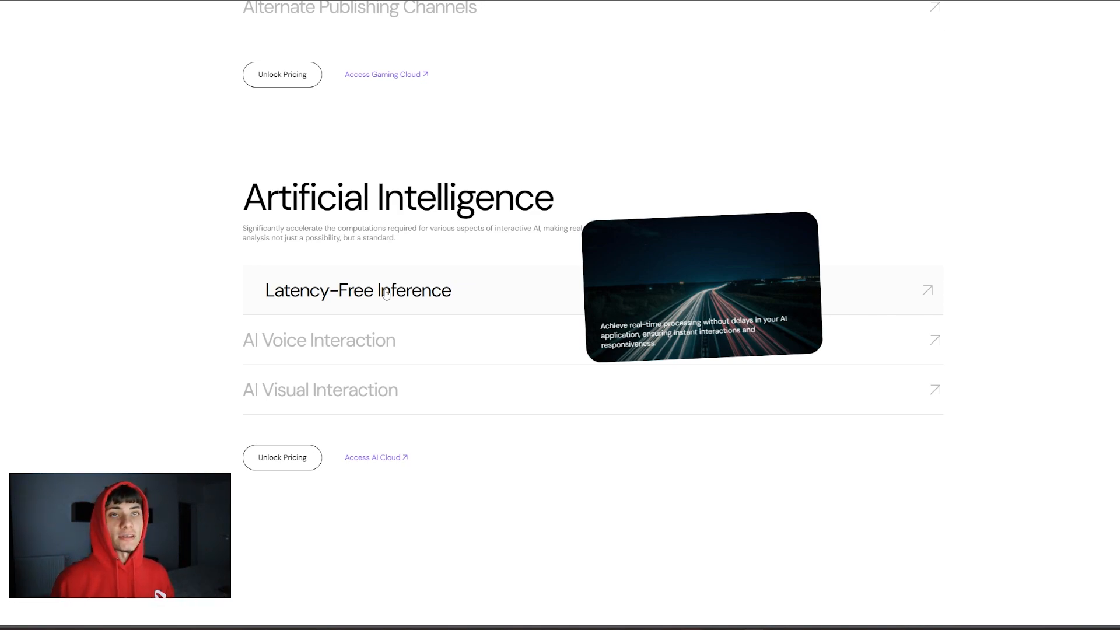
{"action": "mouse_move", "coordinate": [379, 315]}
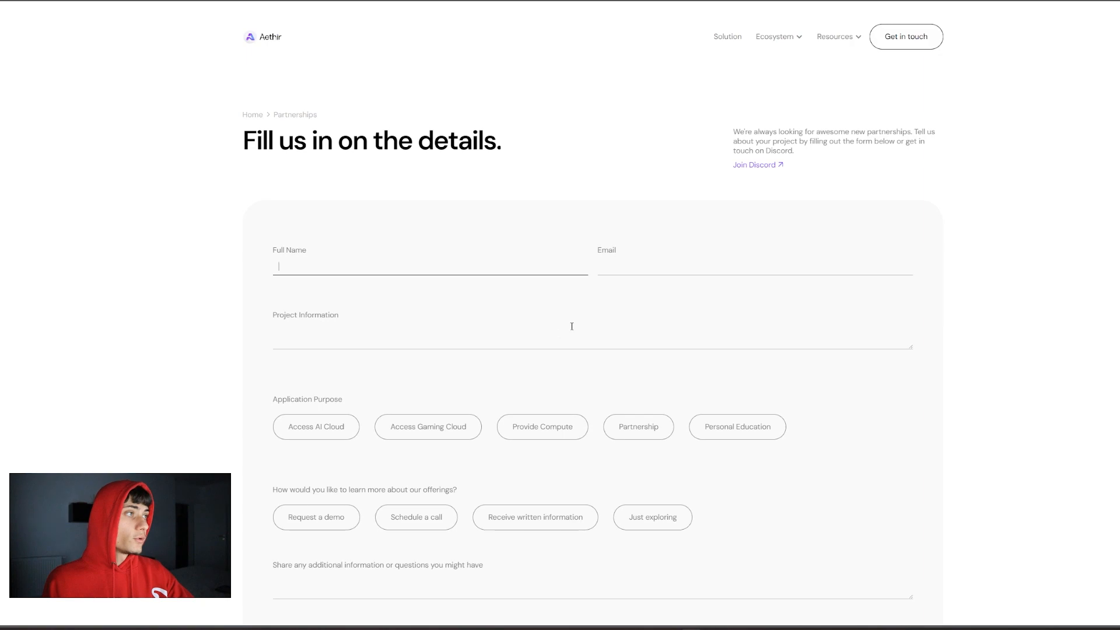
Scroll toward the partnerships form for name, email, project info and application purpose.
{"action": "scroll", "scroll_direction": "down", "scroll_amount": 3}
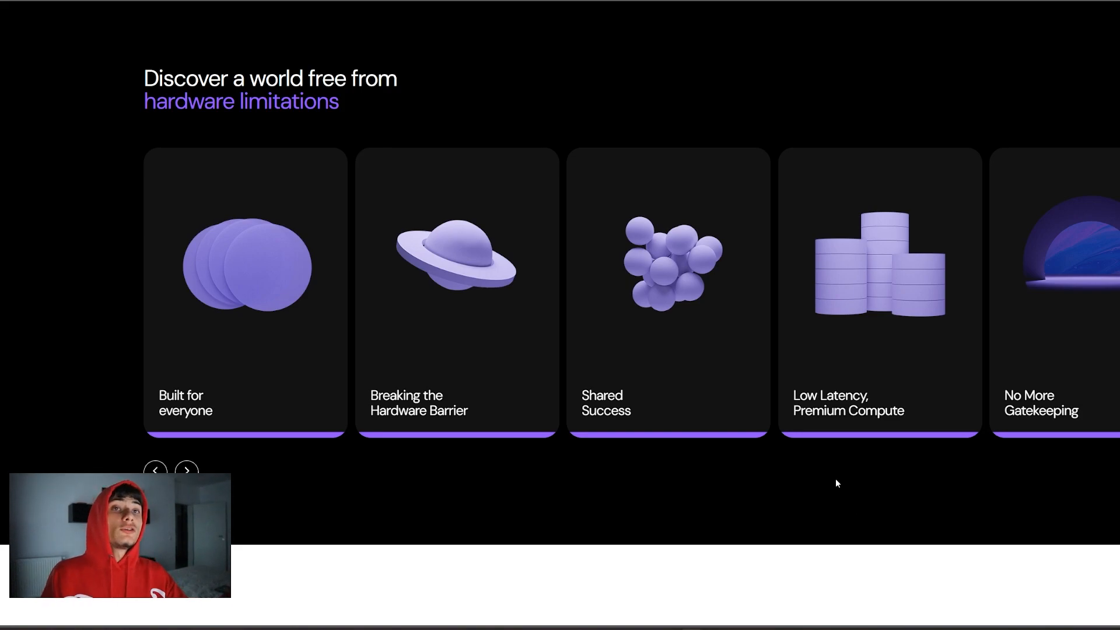
Scroll to the 'Discover a world free from hardware limitations' feature cards.
{"action": "scroll", "scroll_direction": "down", "scroll_amount": 3}
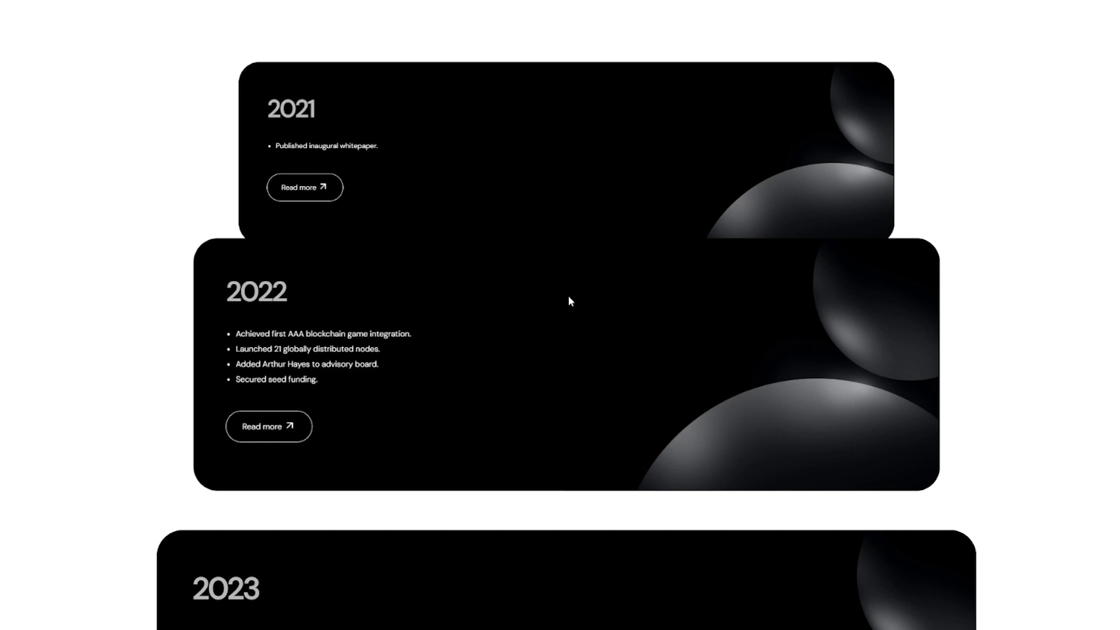
Scroll the roadmap from the 2021 milestones to the 2024 card.
{"action": "scroll", "scroll_direction": "down", "scroll_amount": 3}
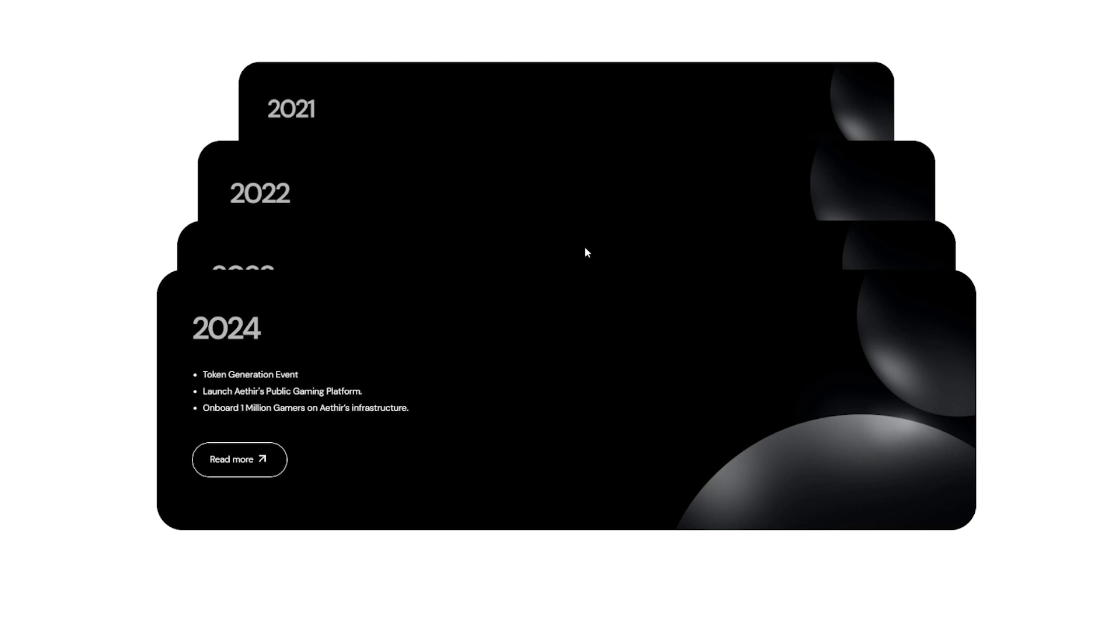
Open the Testnet Cloud Gaming Work Guide and read through Quick Start to Deployment Management.
{"action": "left_click", "coordinate": [240, 459]}
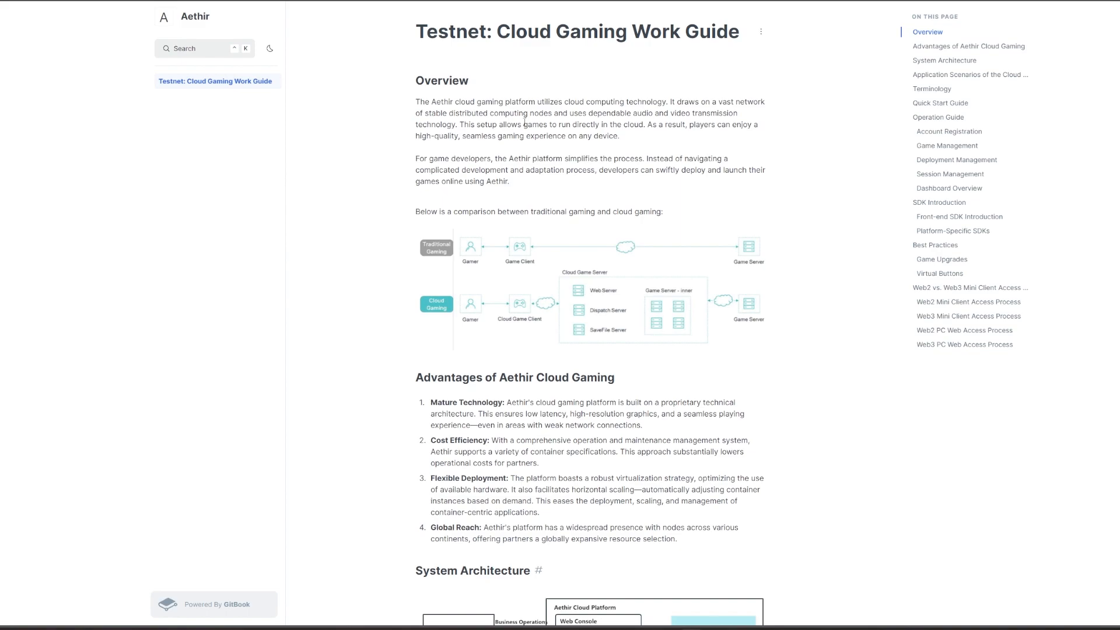
{"action": "scroll", "scroll_direction": "down", "scroll_amount": 3}
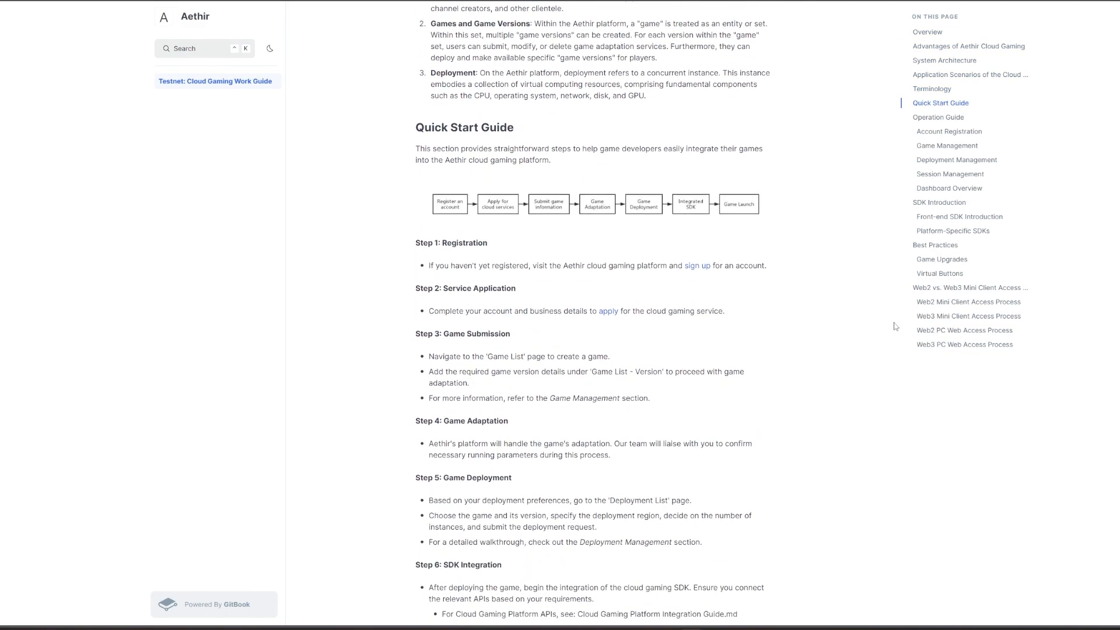
{"action": "scroll", "scroll_direction": "down", "scroll_amount": 3}
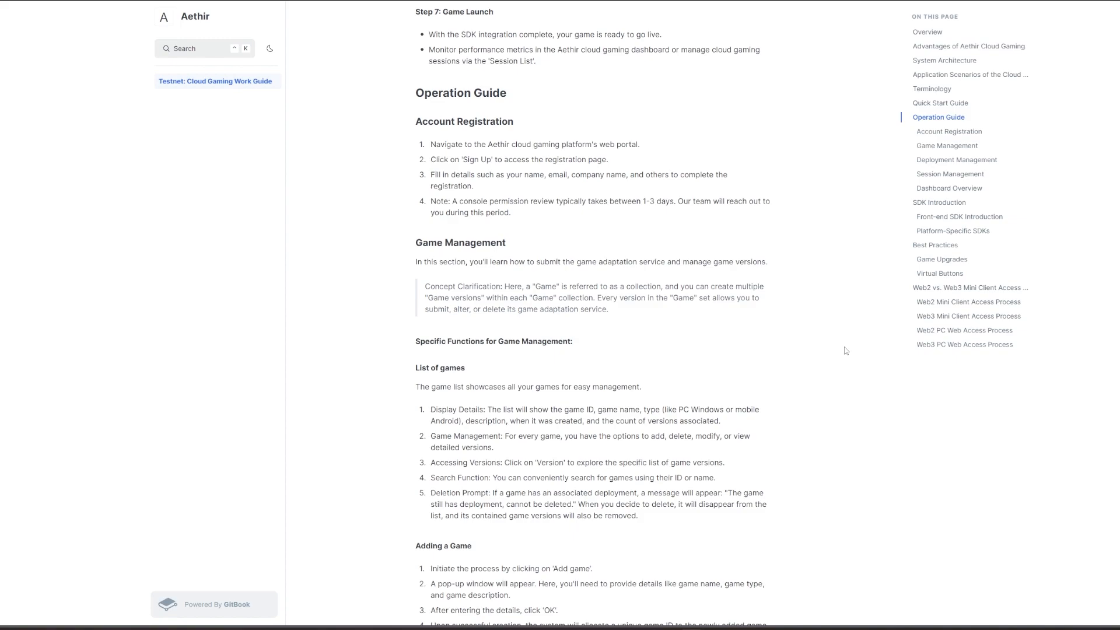
{"action": "scroll", "scroll_direction": "down", "scroll_amount": 3}
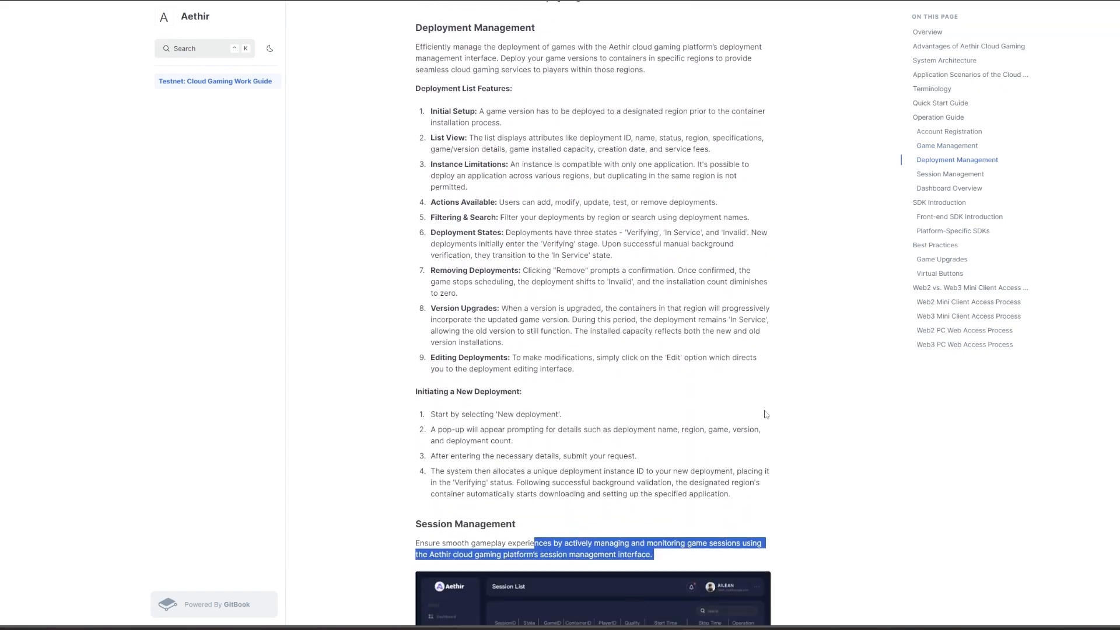
{"action": "scroll", "scroll_direction": "down", "scroll_amount": 3}
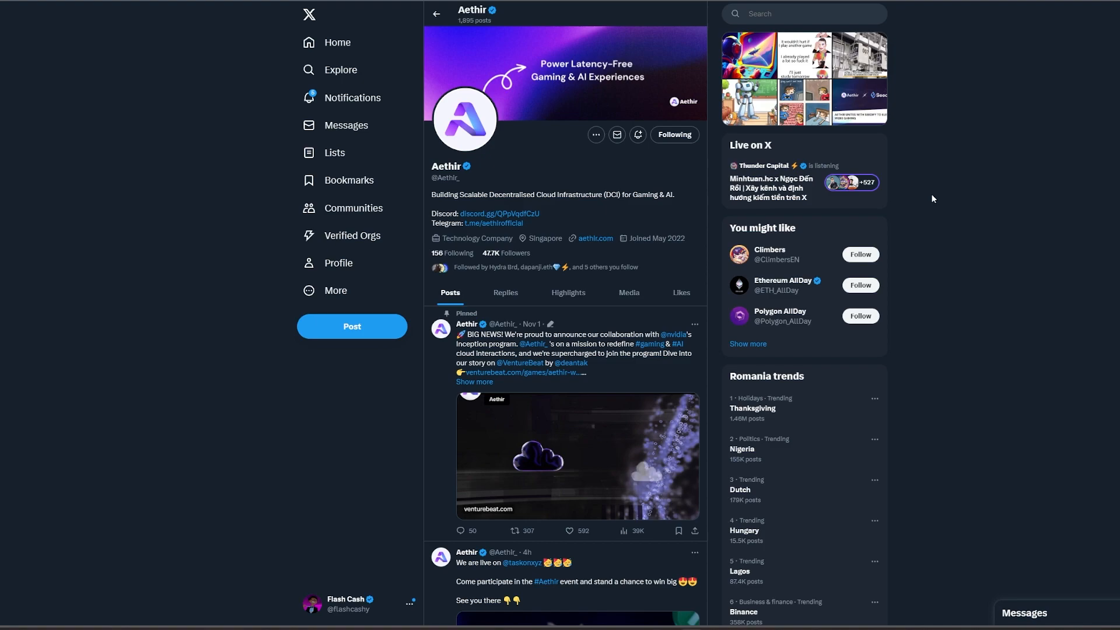
{"action": "mouse_move", "coordinate": [791, 251]}
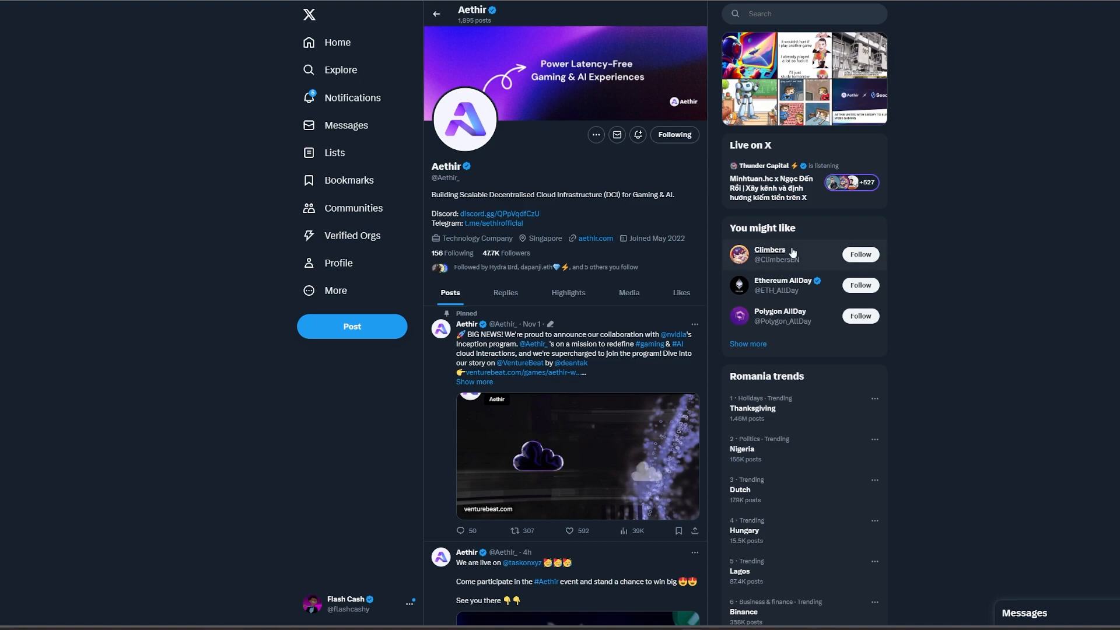
Scroll Aethir's X profile showing its bio, 47.7K followers and pinned NVIDIA Inception post.
{"action": "scroll", "scroll_direction": "down", "scroll_amount": 3}
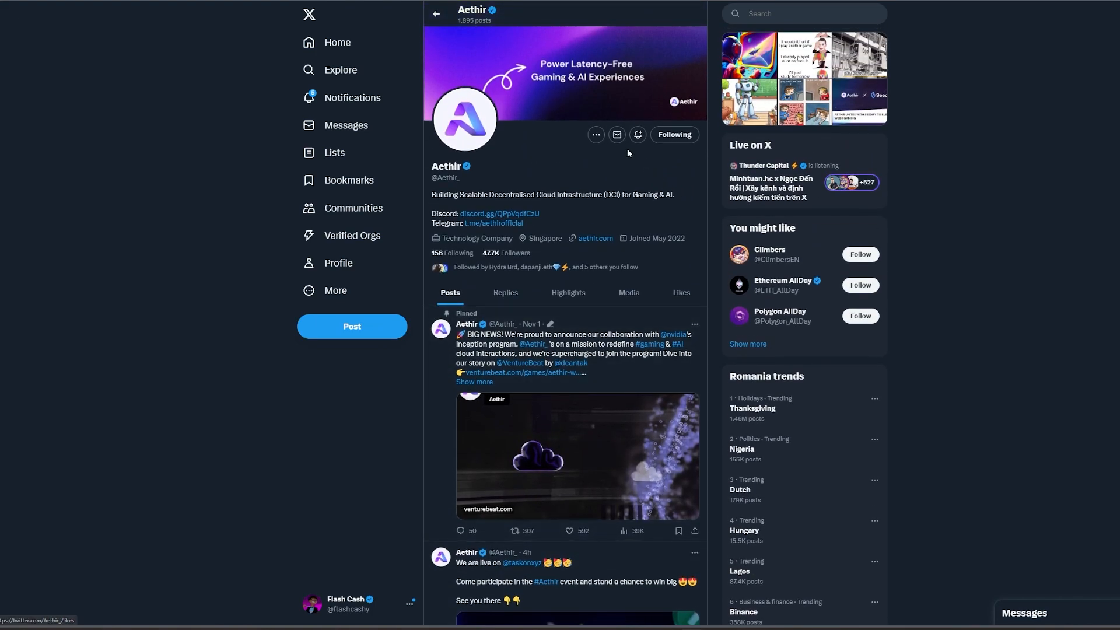
{"action": "mouse_move", "coordinate": [636, 134]}
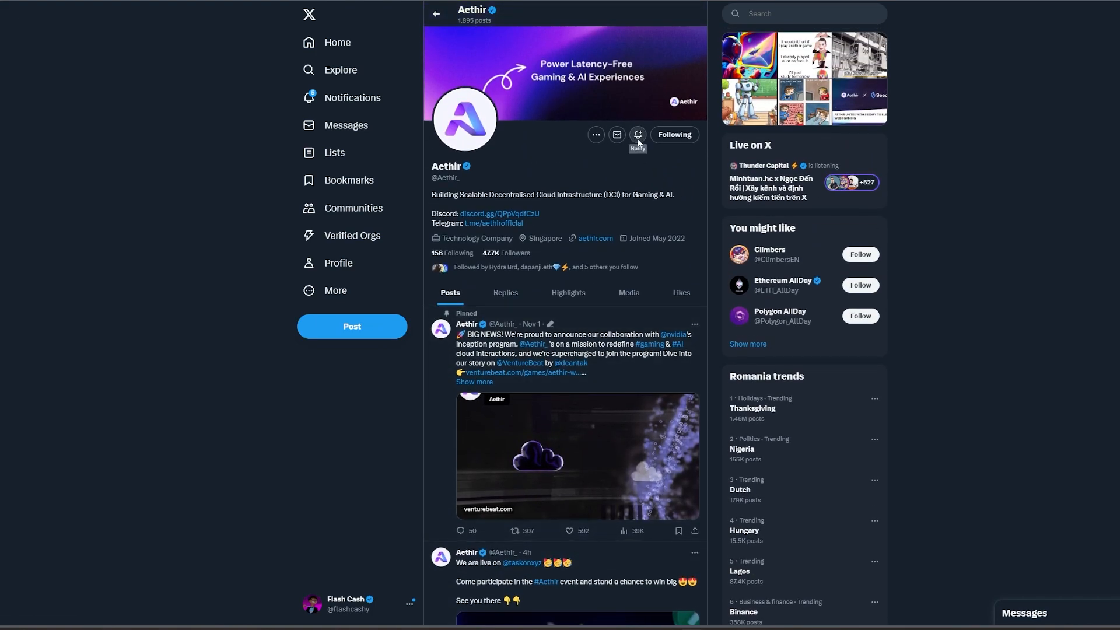